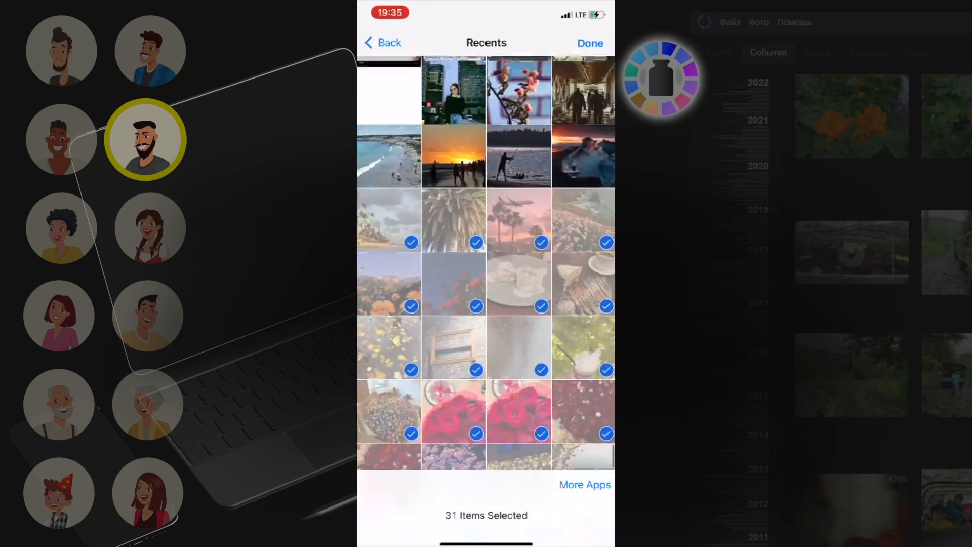
- Add another Recents photo to bring the selection to 38 items
scroll("down", 3)
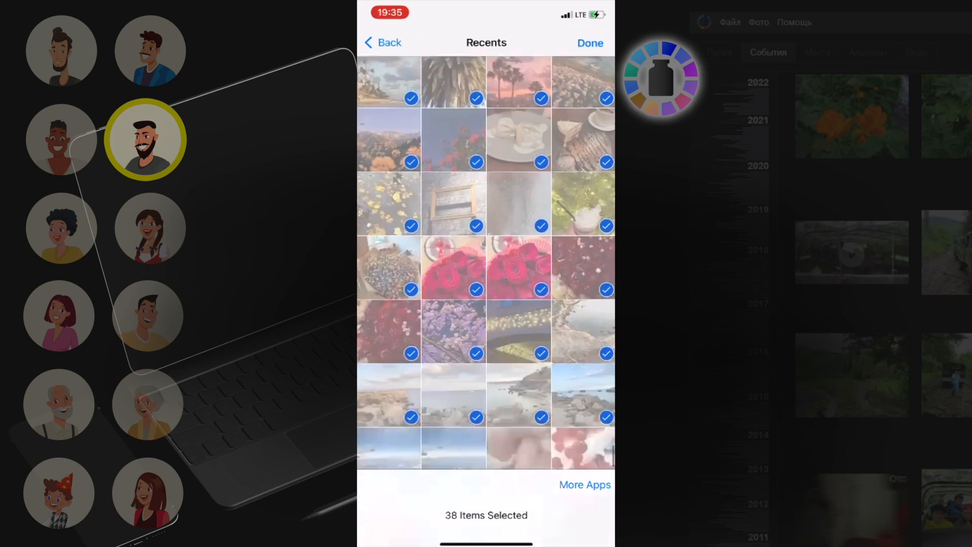
left_click(589, 42)
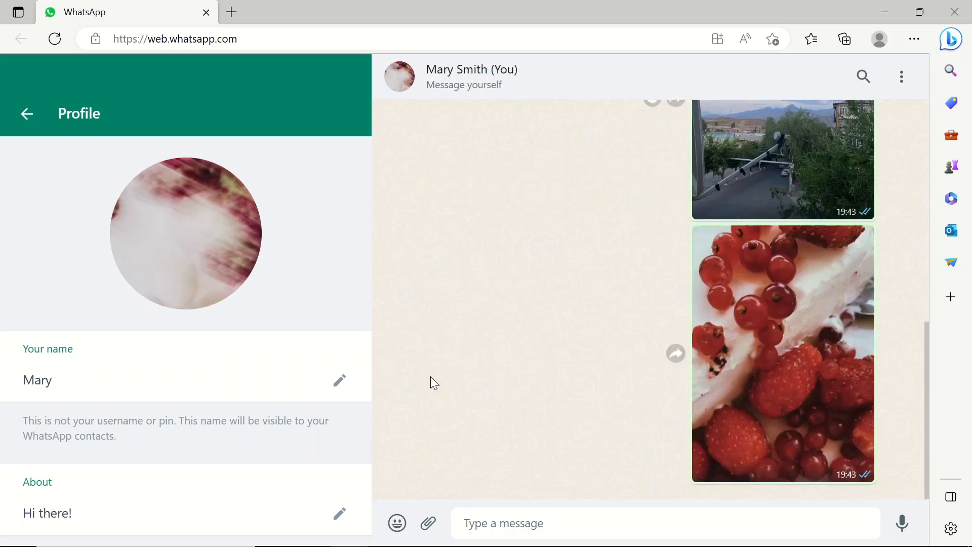
- View the sent photos at full size in the media viewer, paging through them
scroll("down", 3)
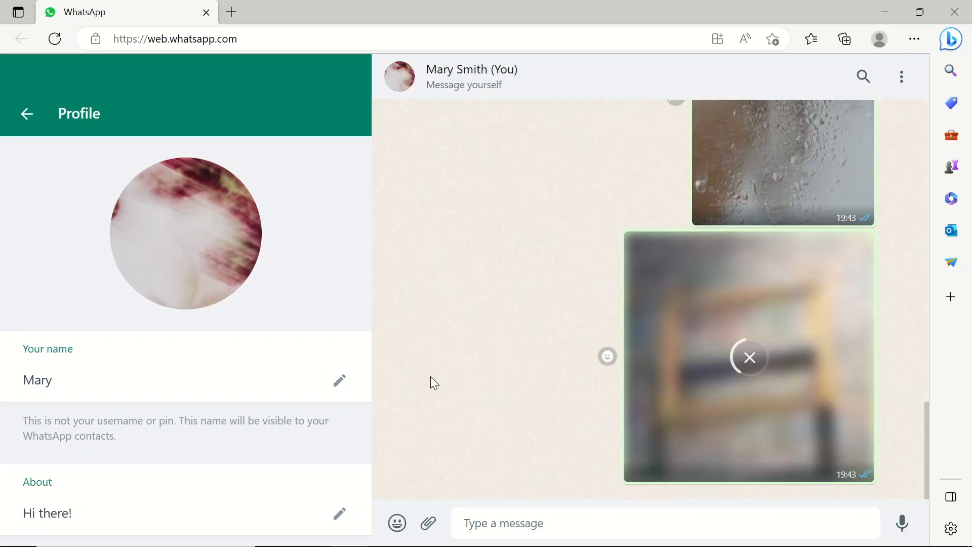
left_click(748, 357)
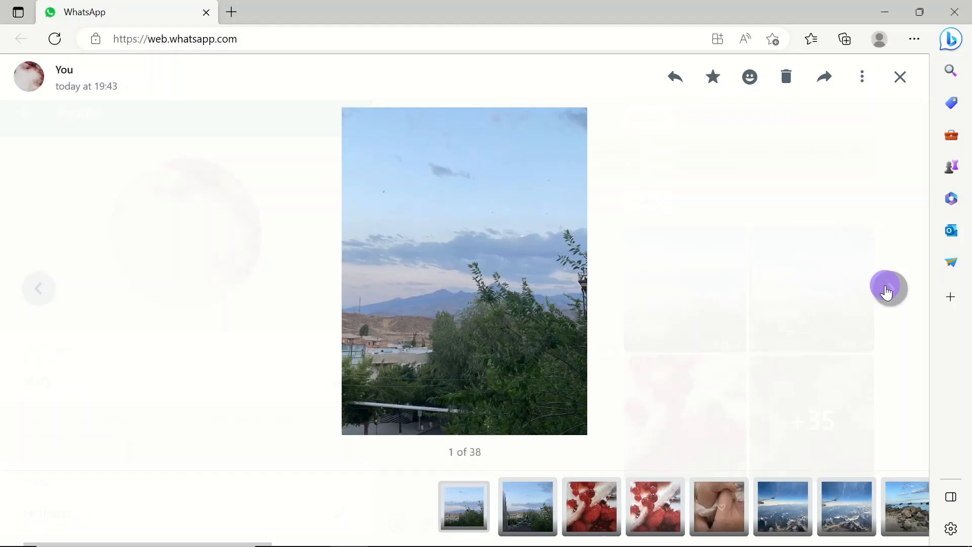
left_click(888, 288)
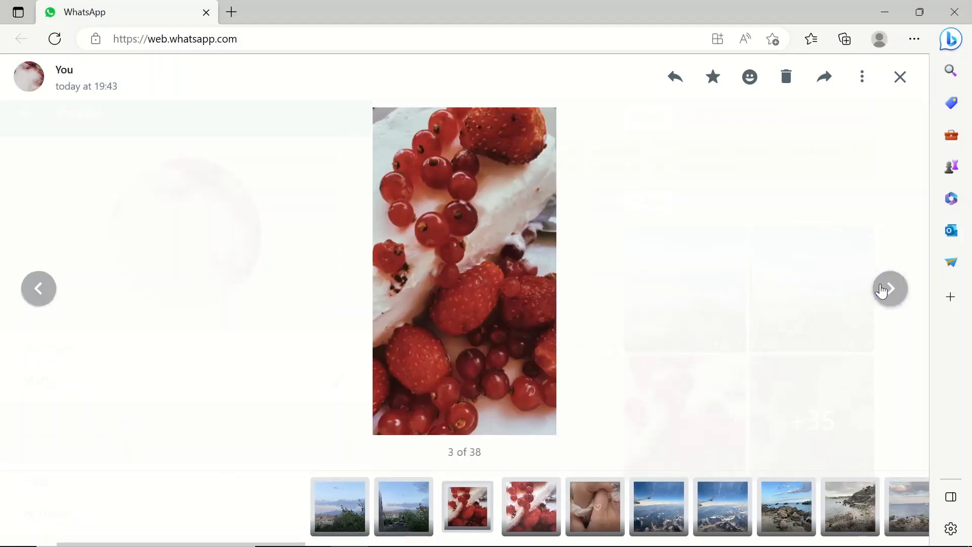
left_click(890, 288)
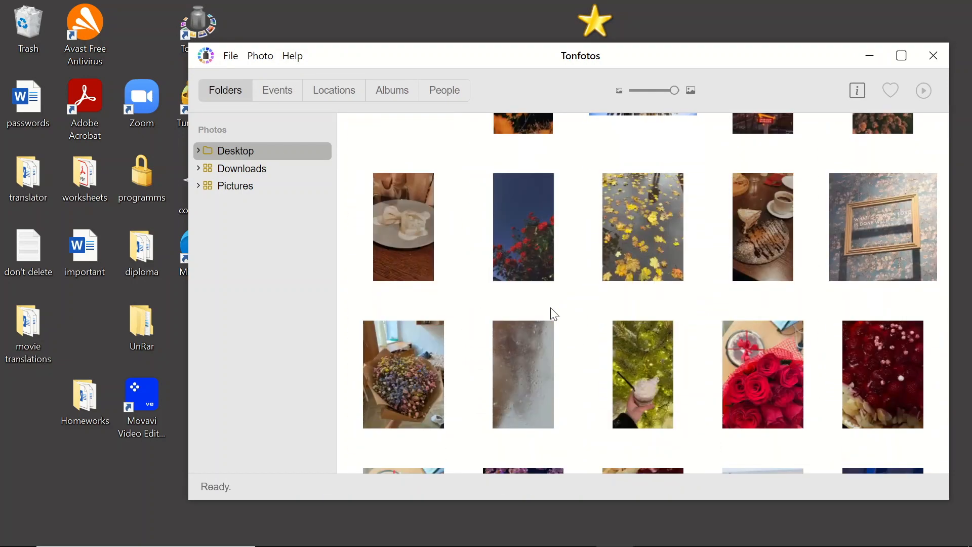
scroll("down", 3)
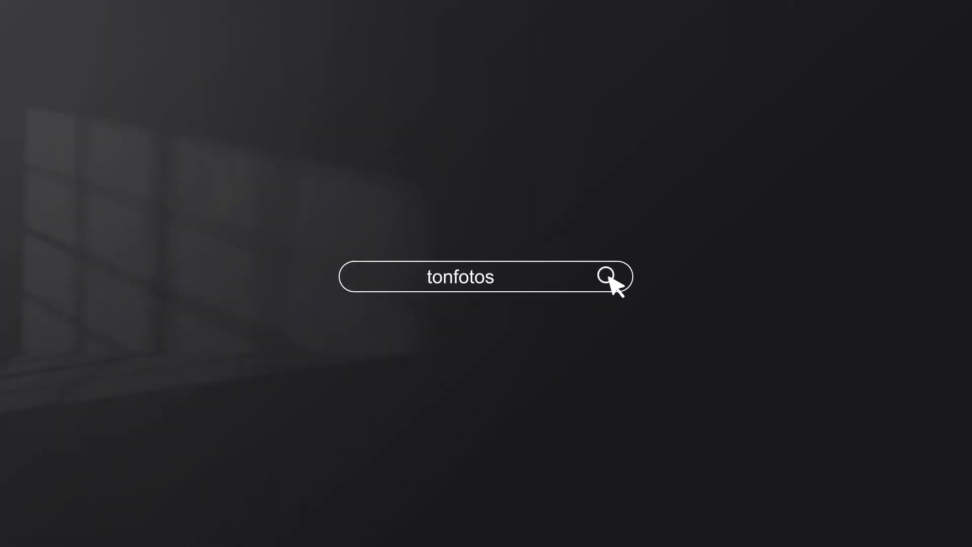
- Show the Downloads folder of 38 images with the iPhone import prompt visible
left_click(607, 277)
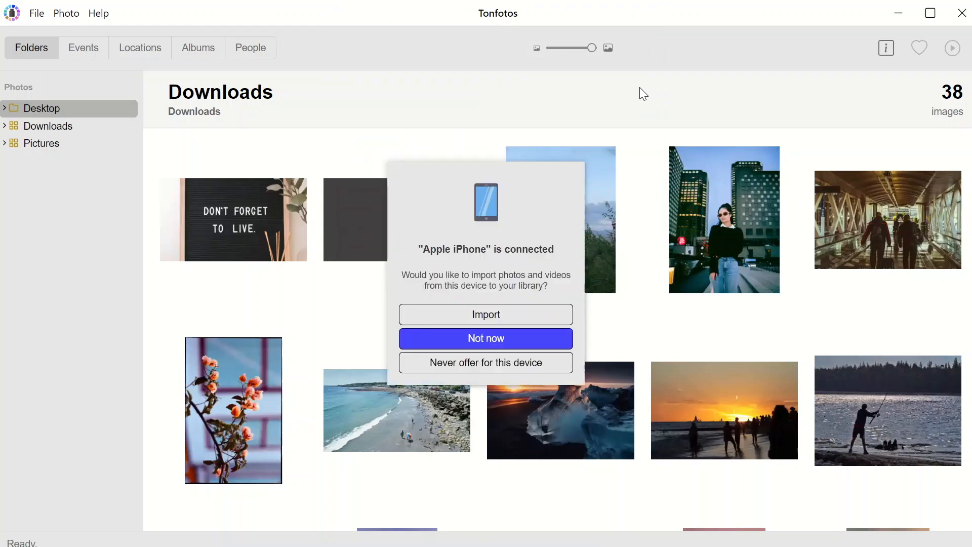
mouse_move(707, 29)
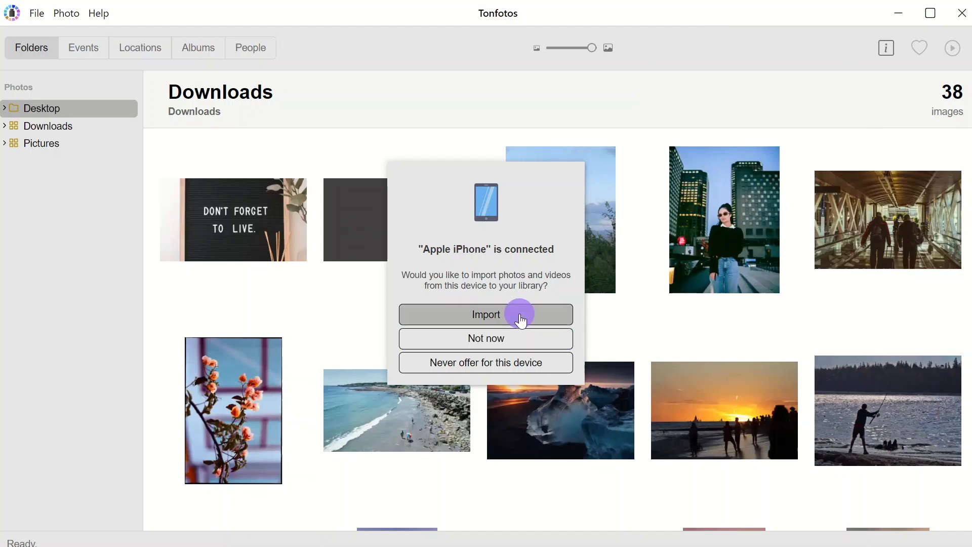
- Accept the 'Apple iPhone is connected' import prompt to reach Import options
left_click(485, 314)
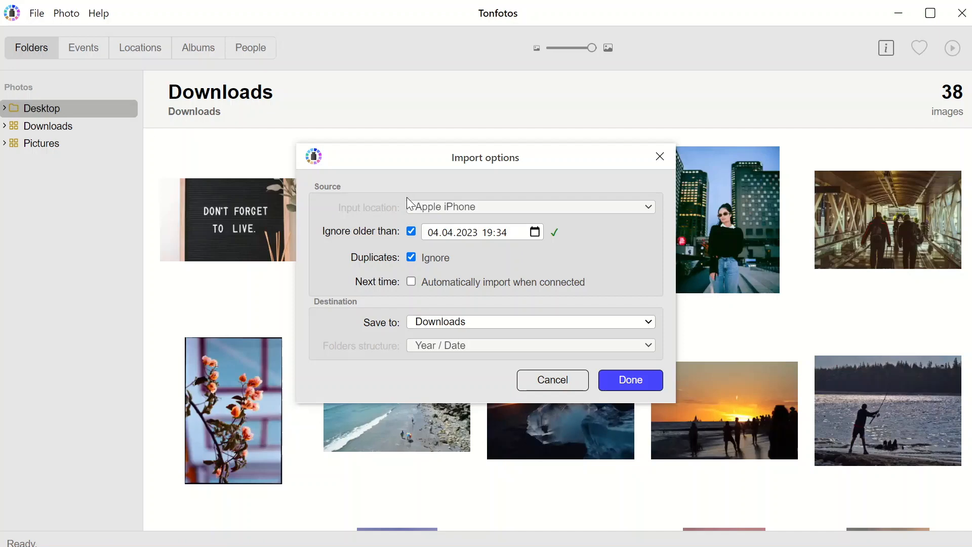
- Enable 'Ignore older than' with a cutoff of 01.04.2023 19:34
left_click(411, 231)
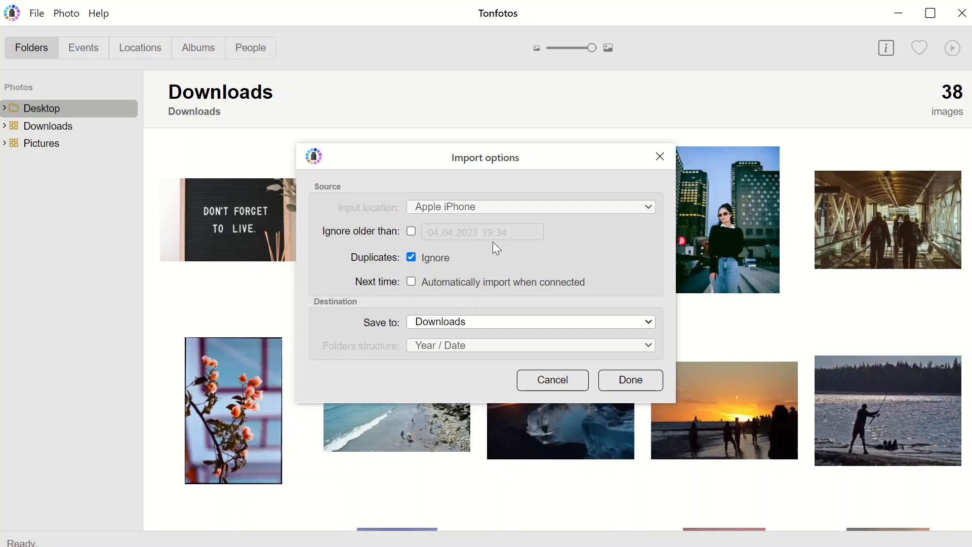
left_click(411, 231)
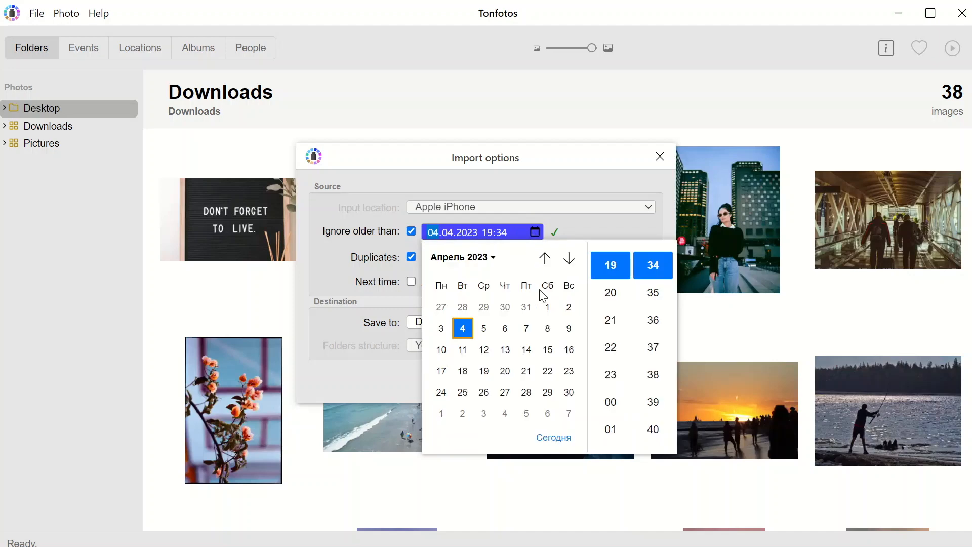
left_click(546, 307)
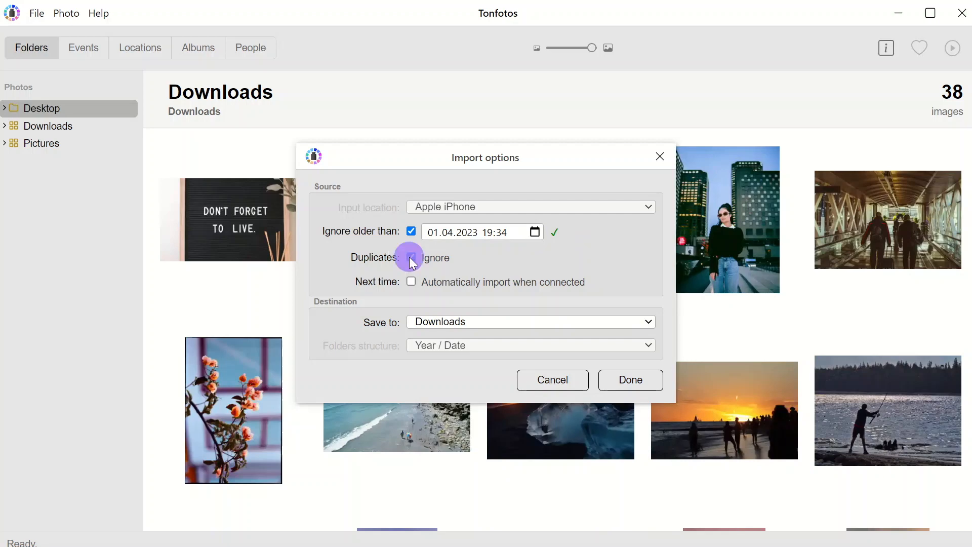
left_click(411, 257)
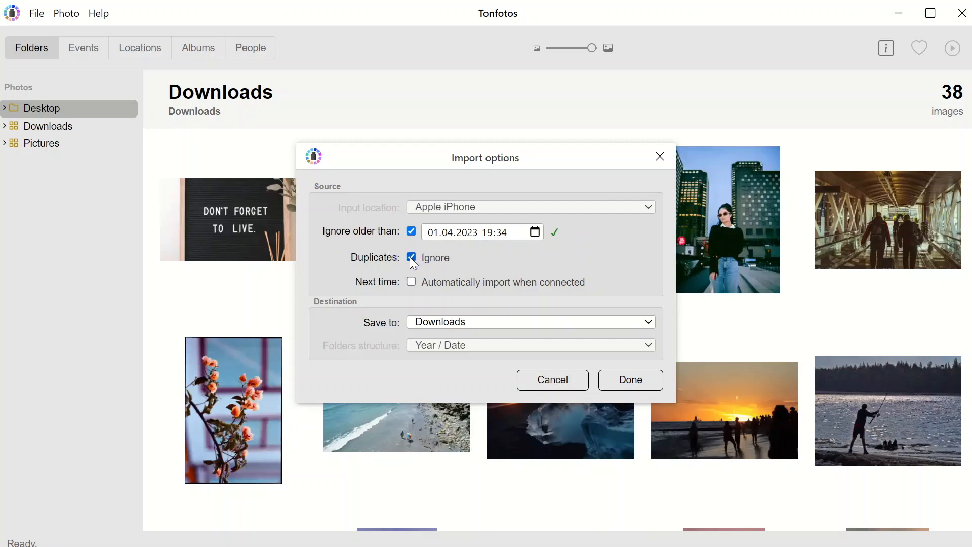
mouse_move(411, 285)
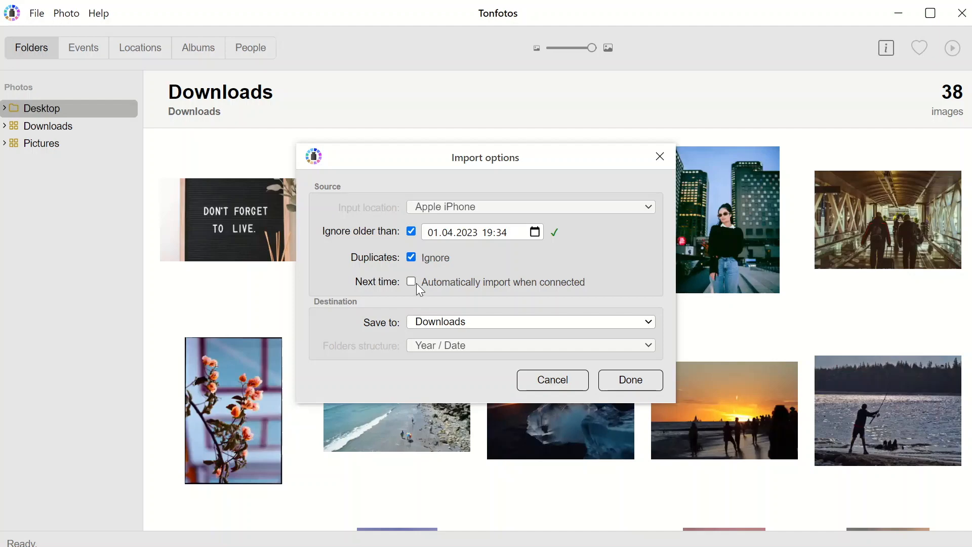
mouse_move(418, 289)
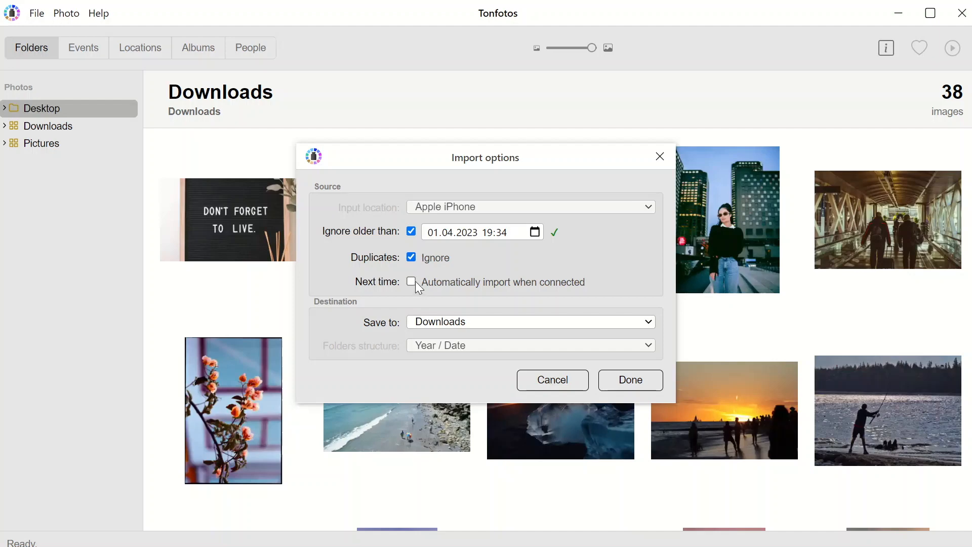
left_click(412, 283)
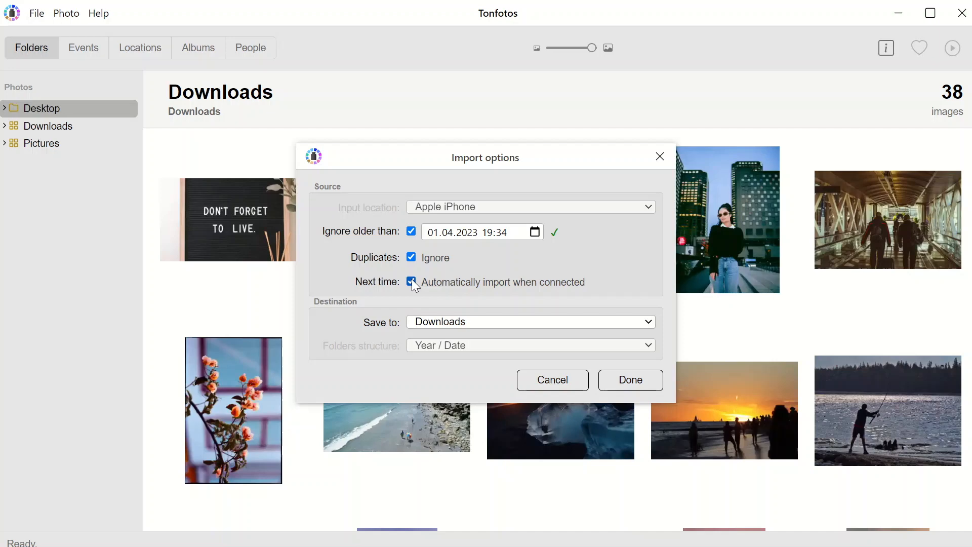
left_click(412, 283)
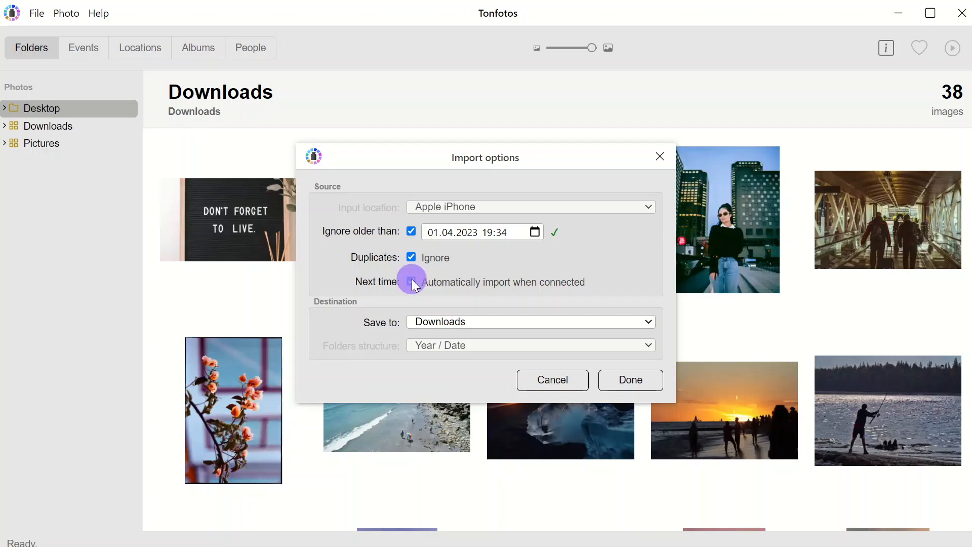
left_click(411, 281)
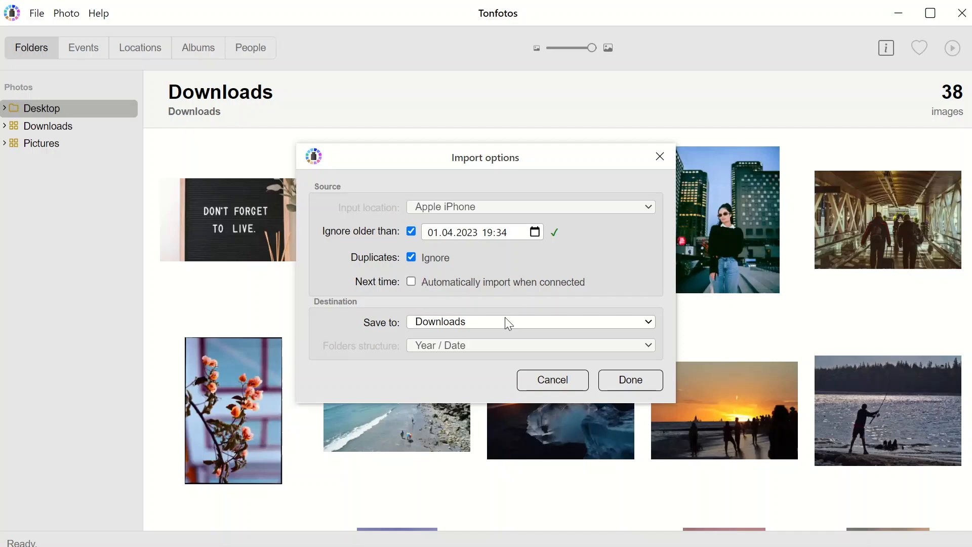
left_click(528, 321)
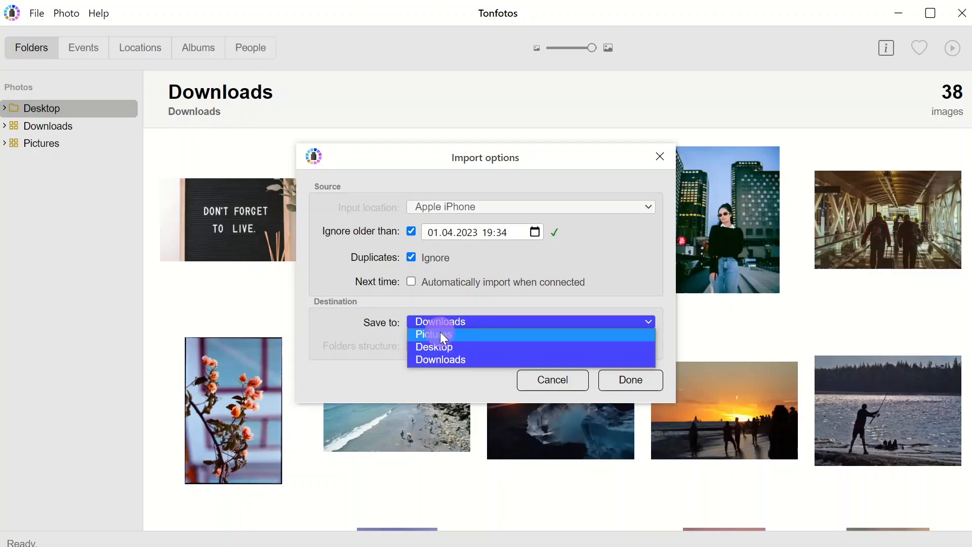
- Keep Downloads as the Save to destination and confirm Done to start importing
left_click(439, 321)
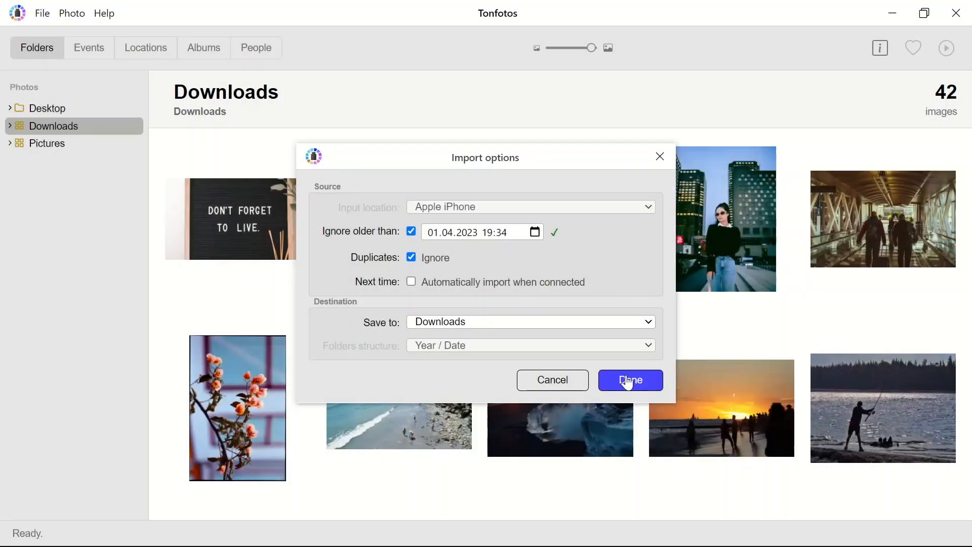
left_click(629, 380)
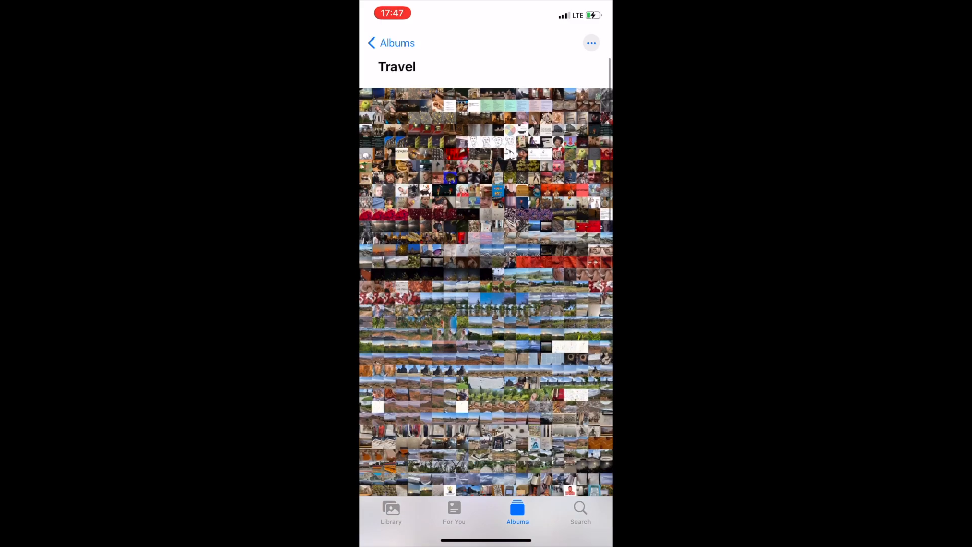
scroll("down", 3)
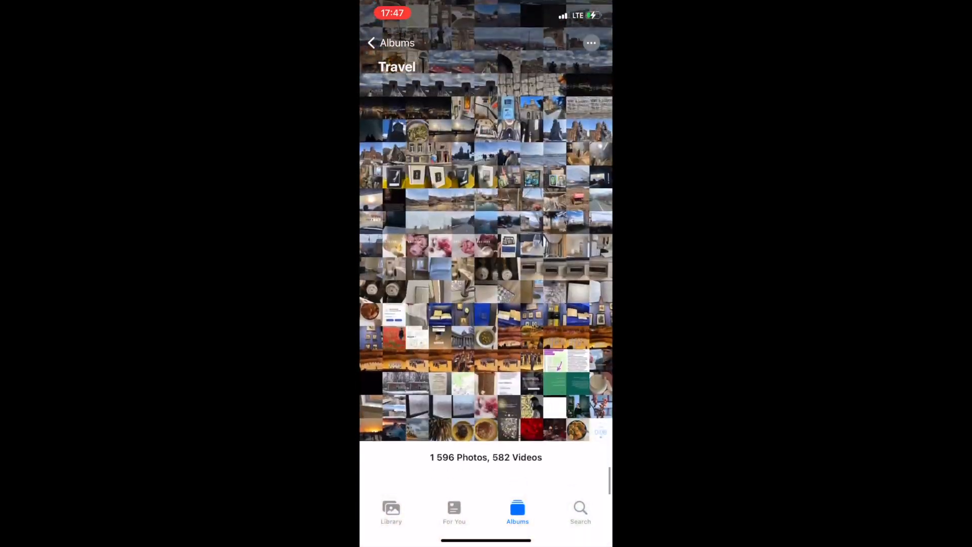